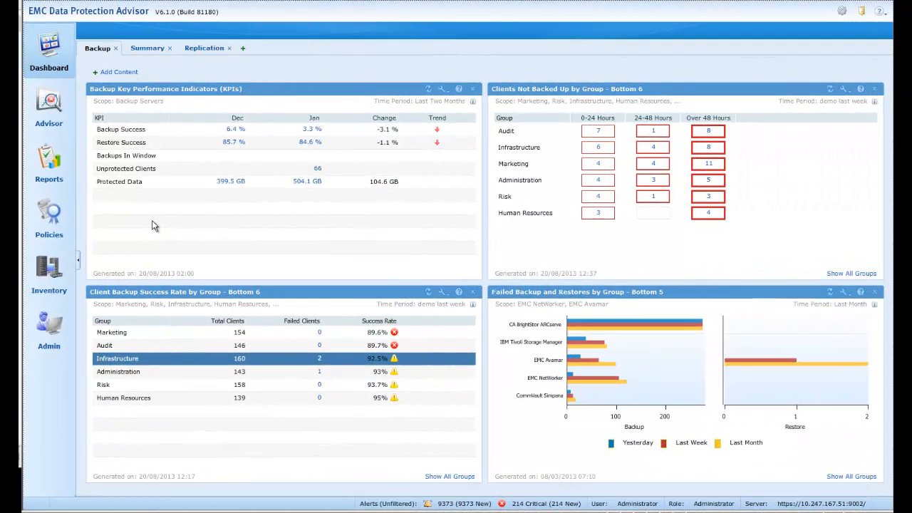
Expand the Policies area on the Backup dashboard to show its policy types
left_click(49, 214)
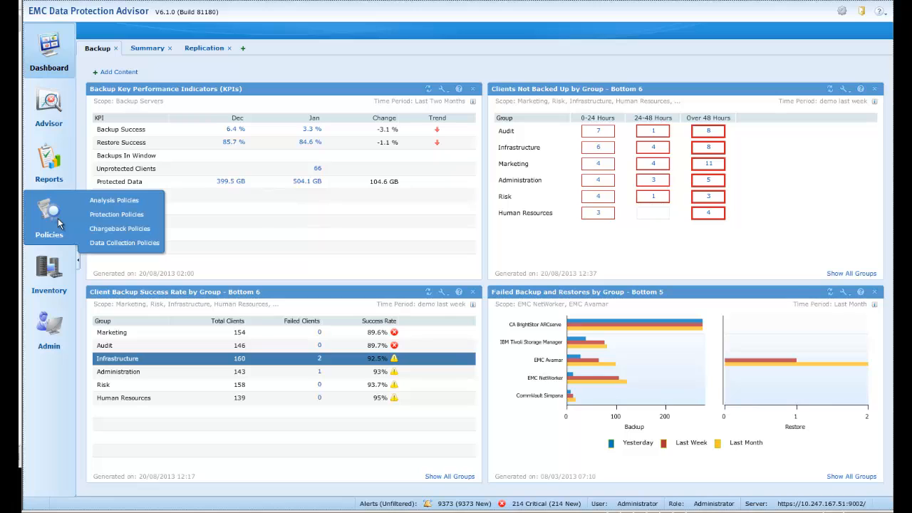
mouse_move(114, 200)
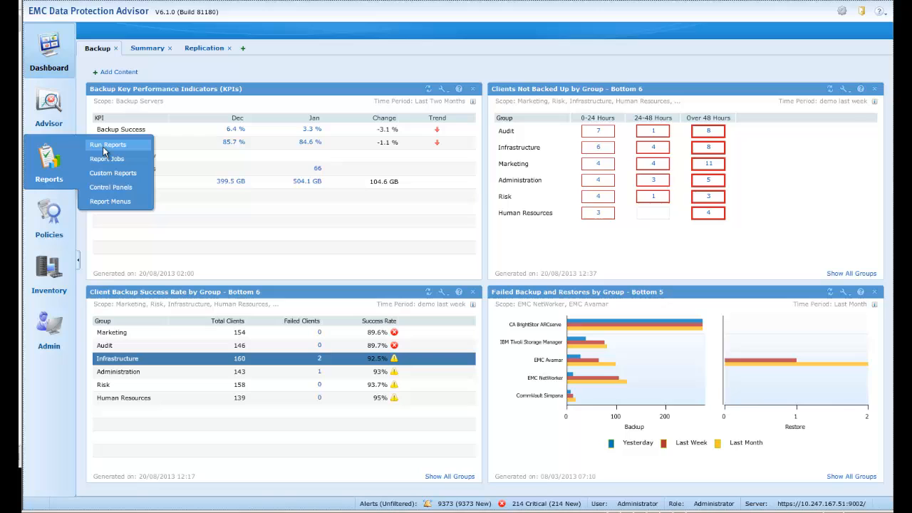
Start a new report for EMC Avamar with a Chargeback template and list the predefined time periods
left_click(108, 145)
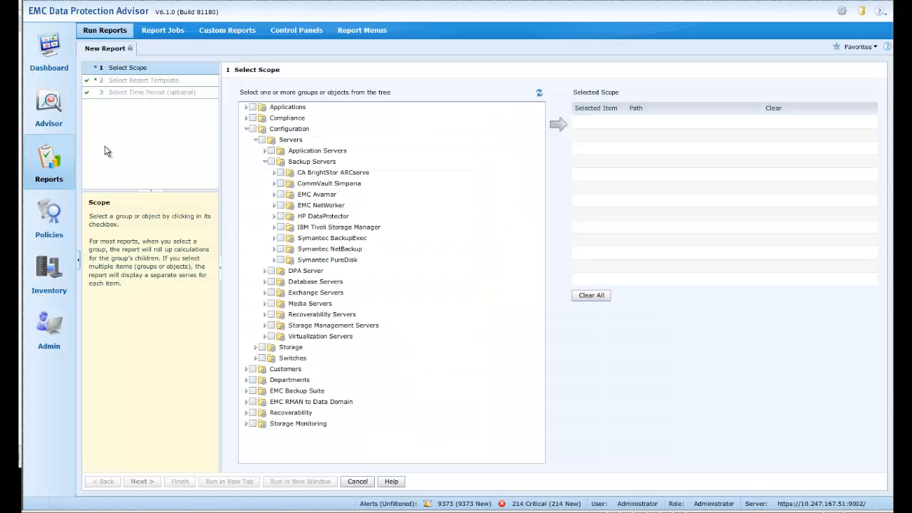
mouse_move(116, 168)
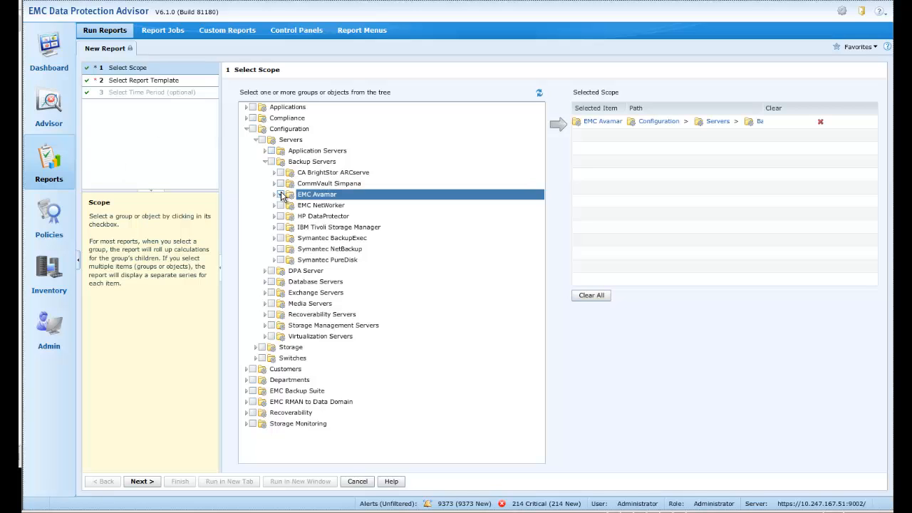
left_click(141, 481)
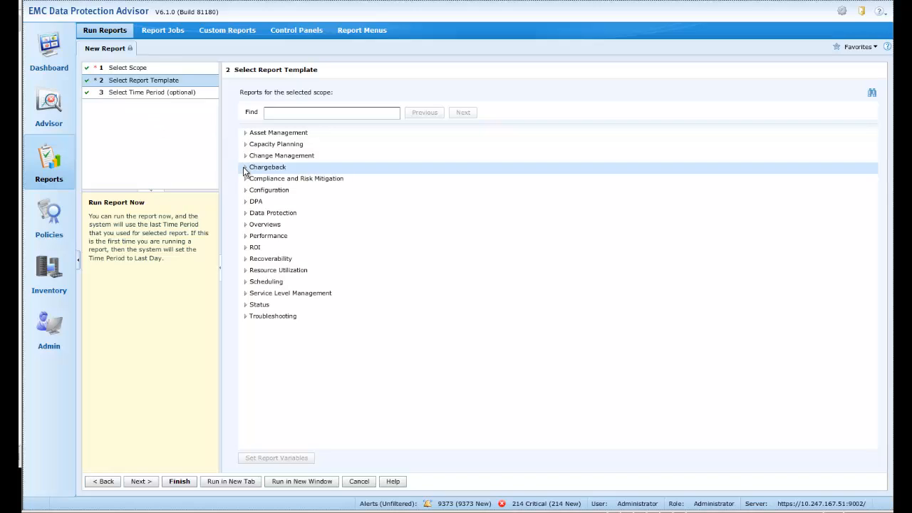
left_click(245, 167)
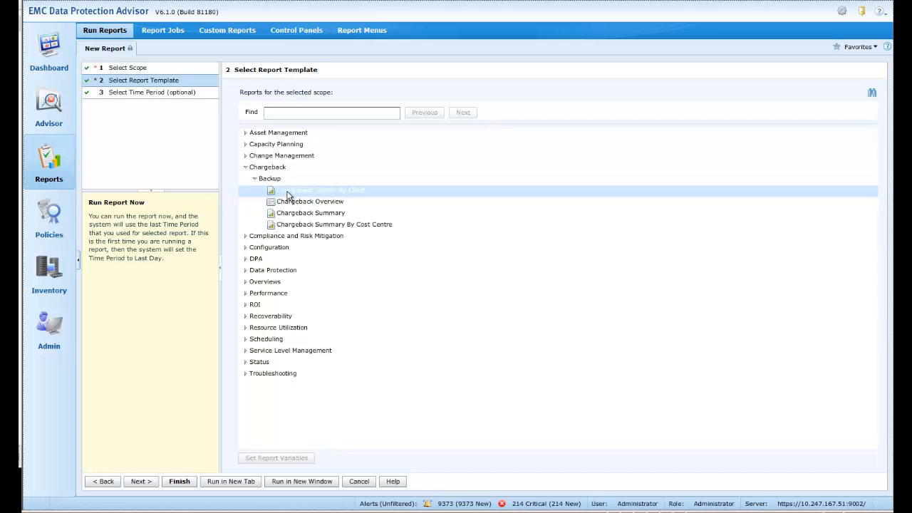
left_click(140, 482)
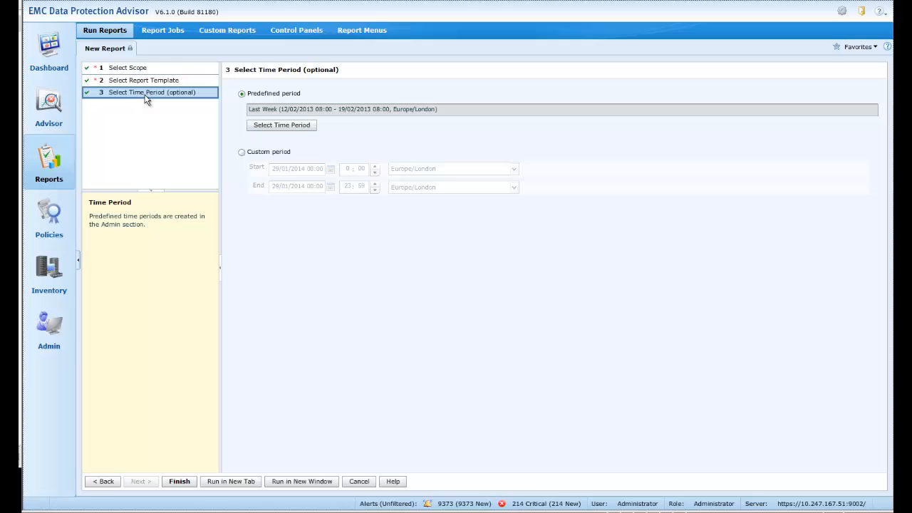
left_click(281, 125)
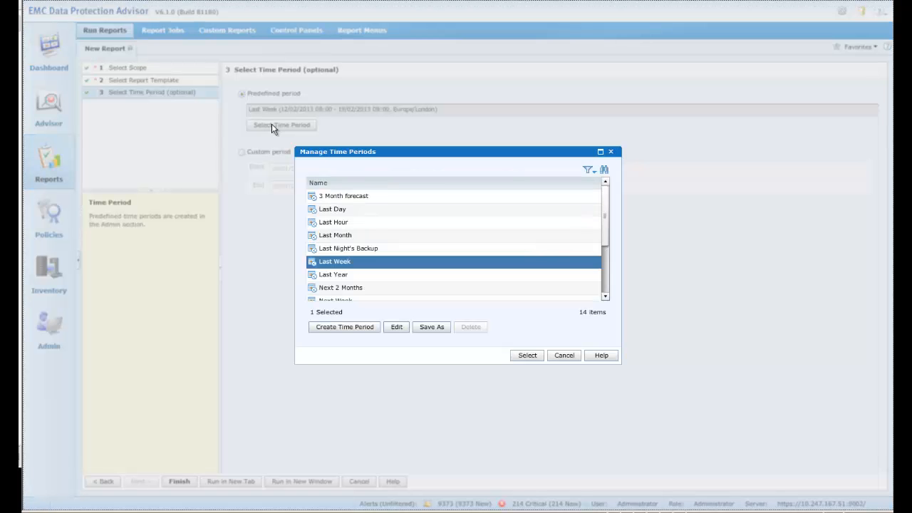
Run the Chargeback Details report over Last Month, then return to a new report setup
left_click(333, 236)
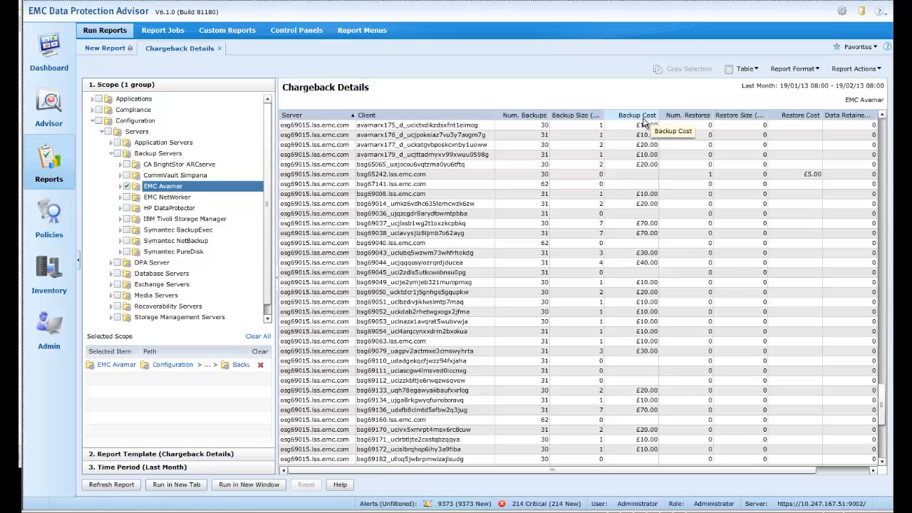
mouse_move(799, 114)
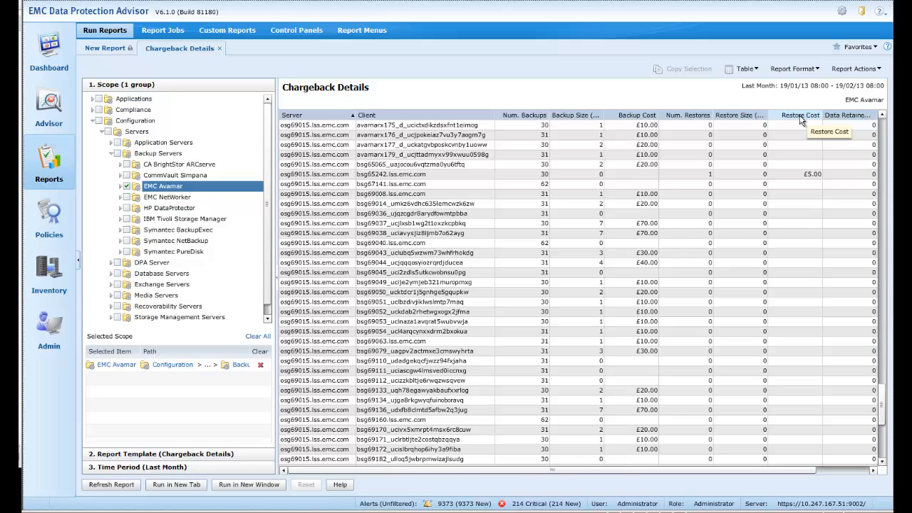
left_click(107, 48)
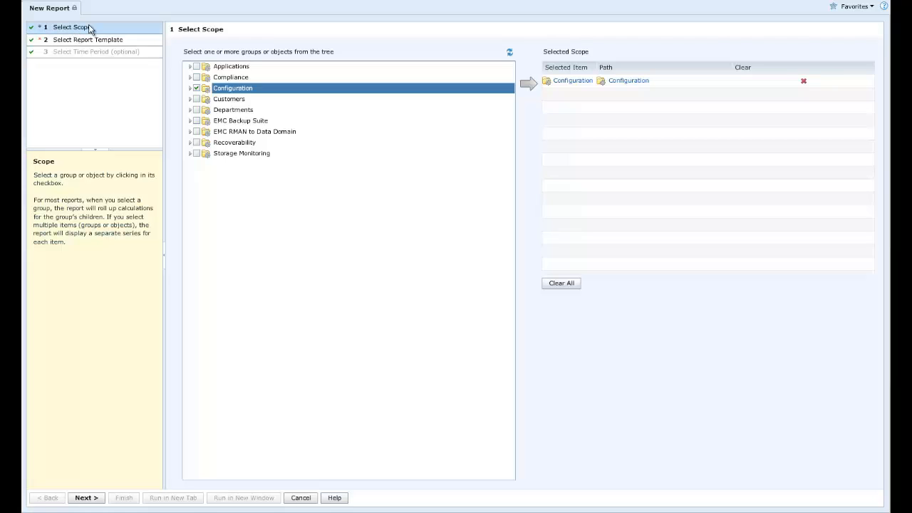
Replace the Configuration scope with Oracle RMAN under EMC RMAN to Data Domain > Oracle
left_click(196, 89)
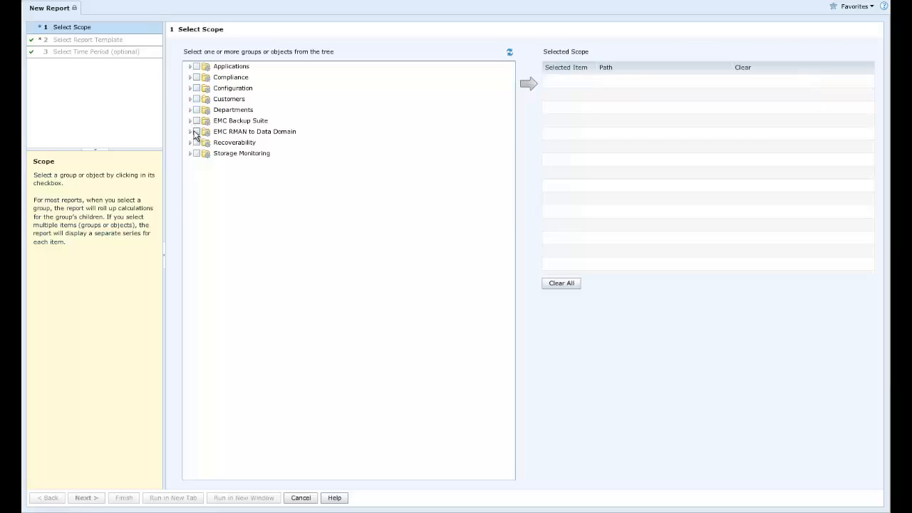
left_click(191, 131)
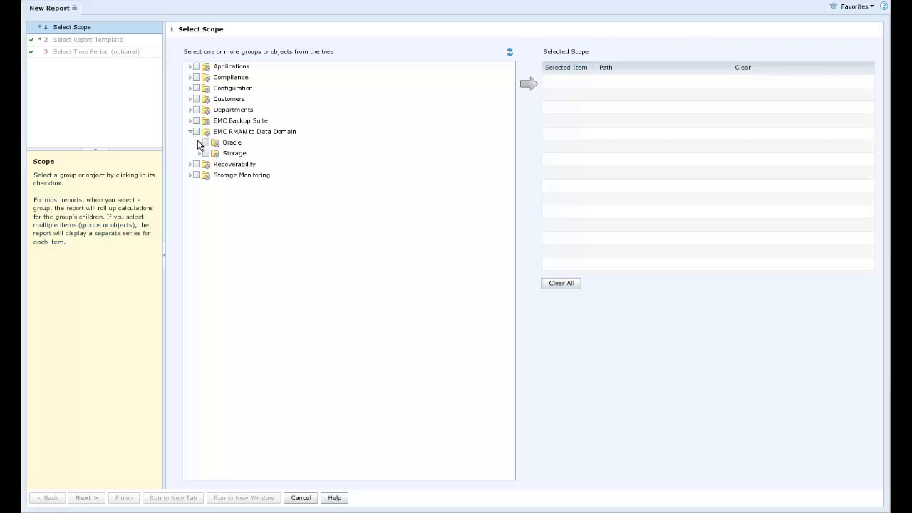
left_click(200, 143)
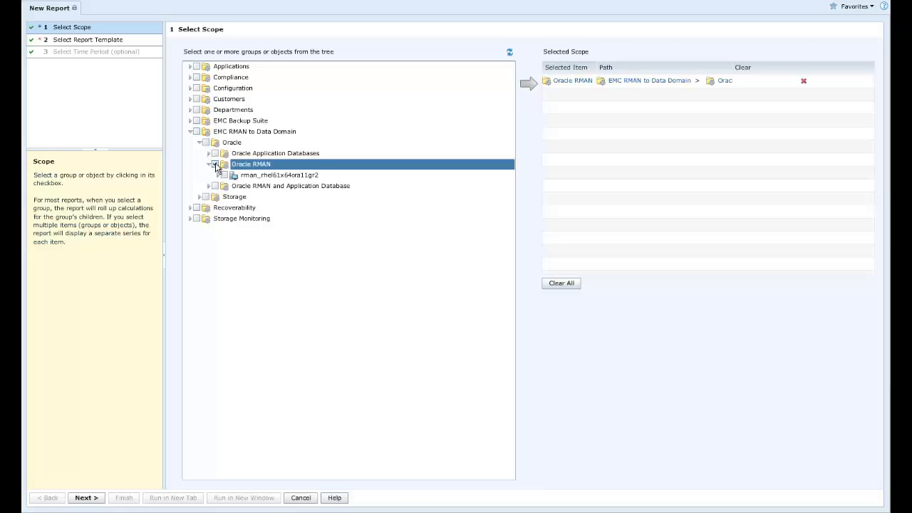
left_click(86, 497)
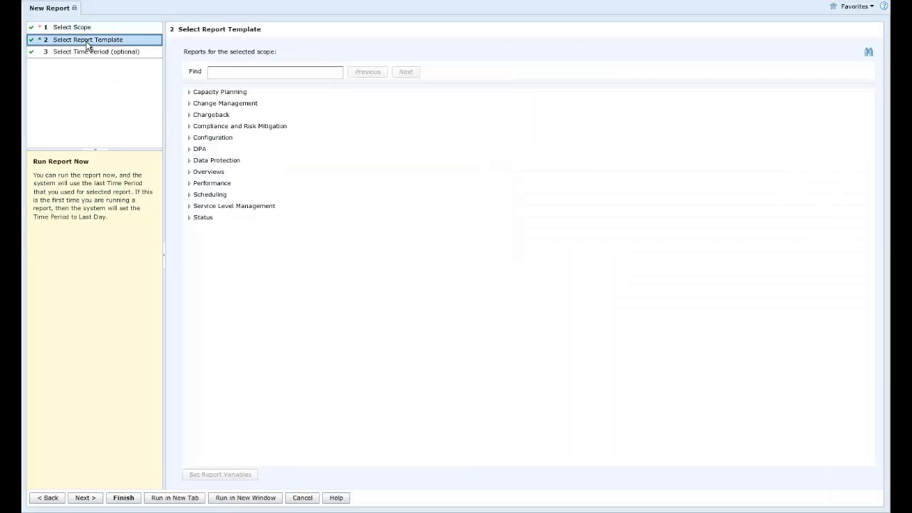
Search the templates for 'all', choose All Jobs and reach the time-period step
left_click(275, 71)
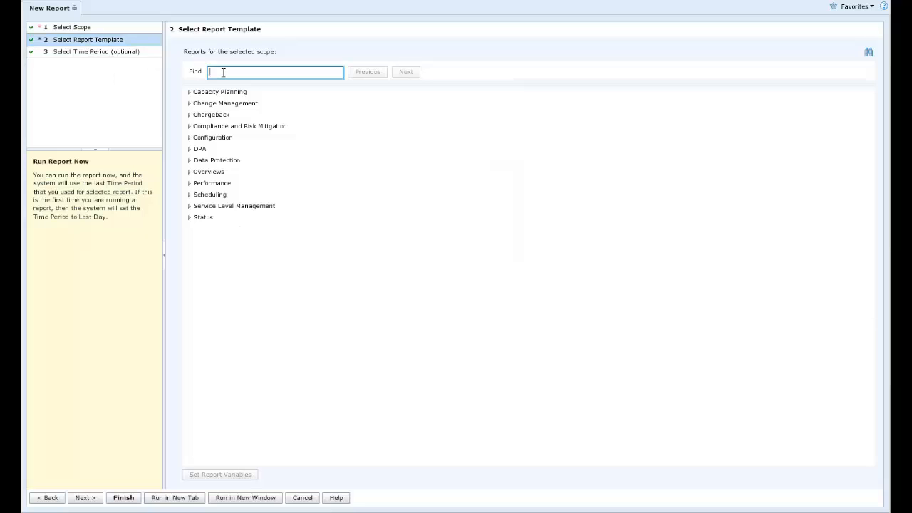
type("all jobs")
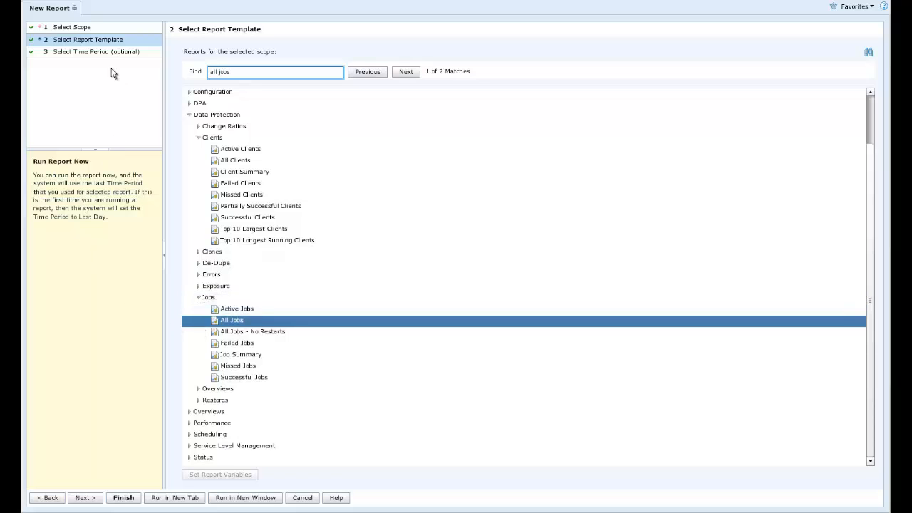
left_click(85, 497)
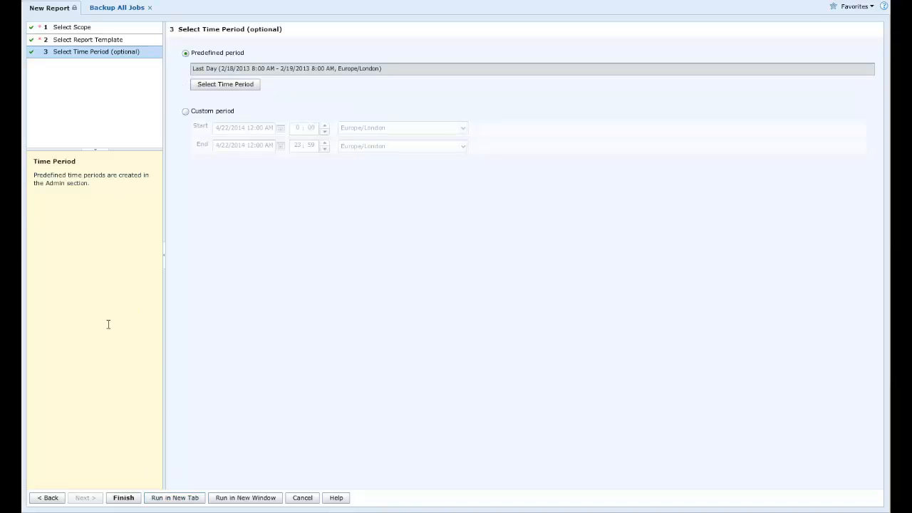
Run the Backup All Jobs report for Oracle RMAN over the last day
left_click(117, 9)
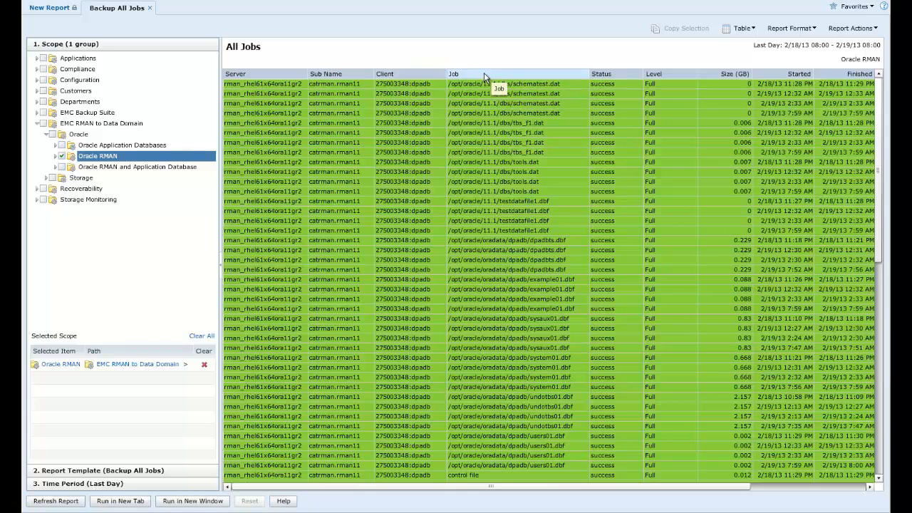
mouse_move(601, 77)
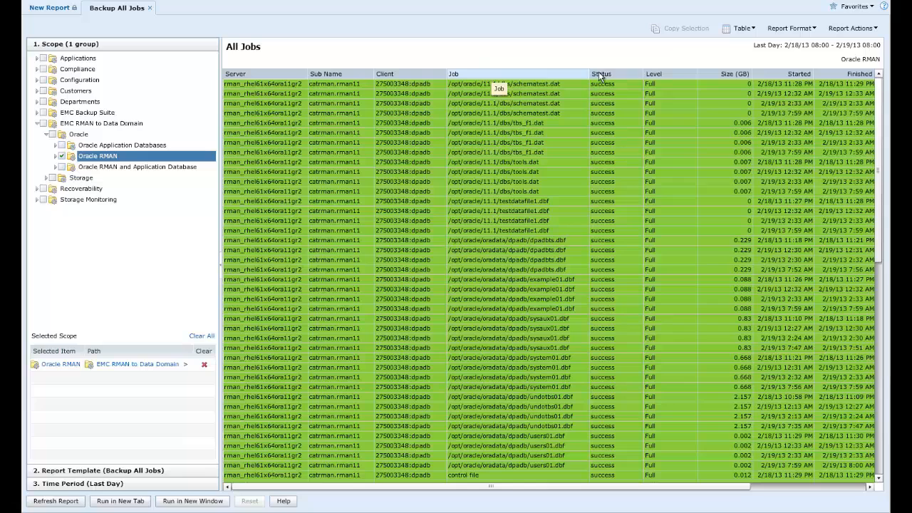
mouse_move(616, 77)
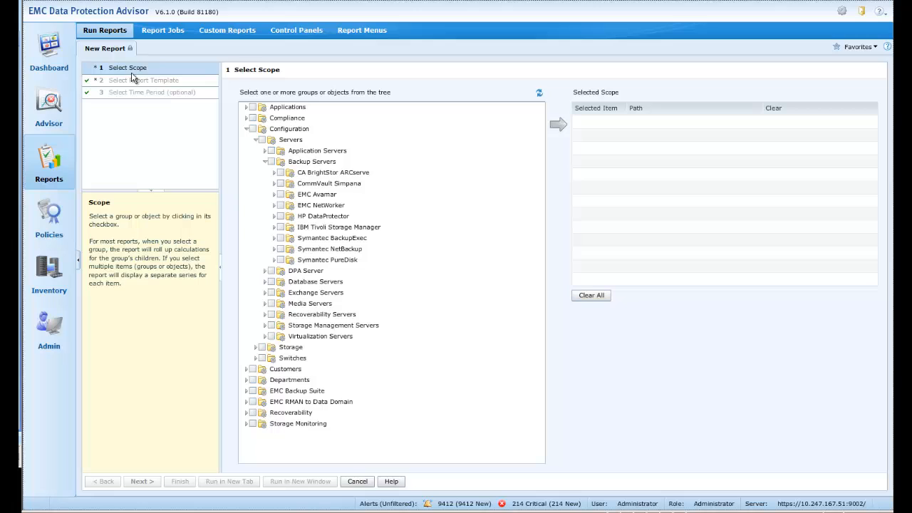
Scope the report to the NetWorker server thames and choose the Capacity Planning Media Count template
left_click(275, 205)
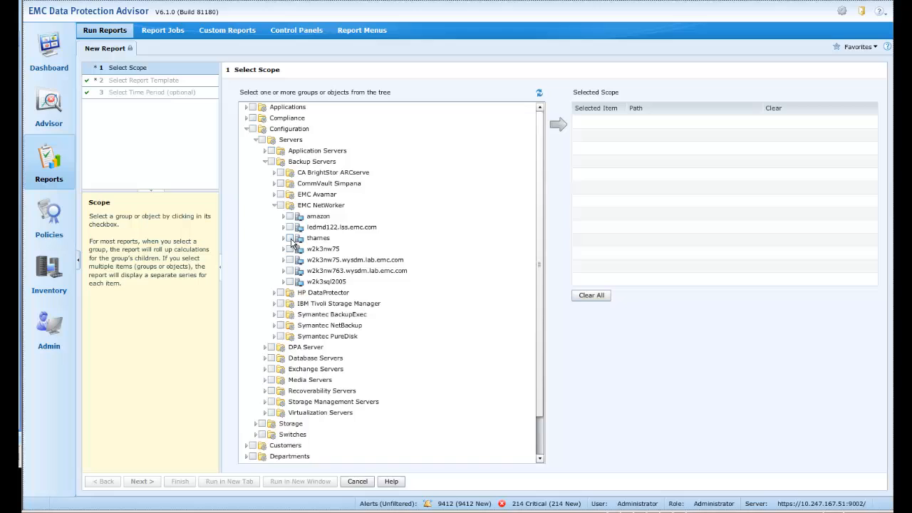
left_click(289, 236)
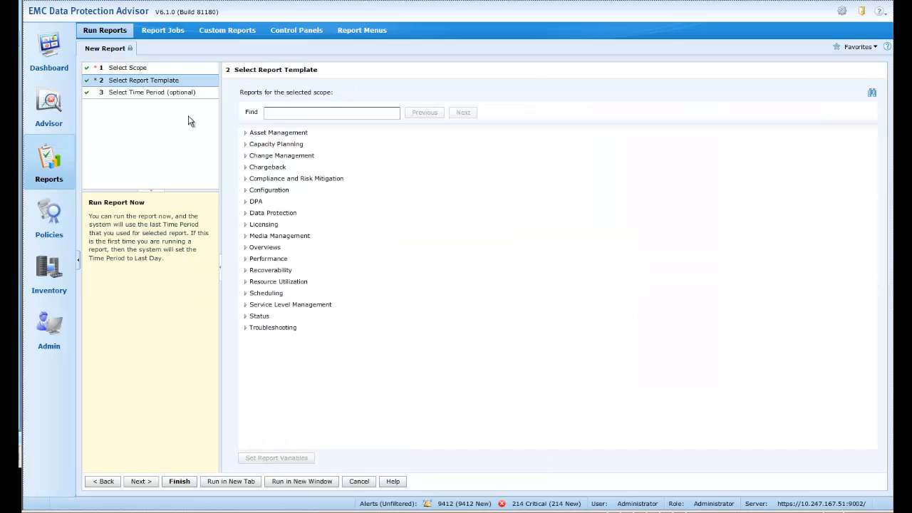
left_click(245, 144)
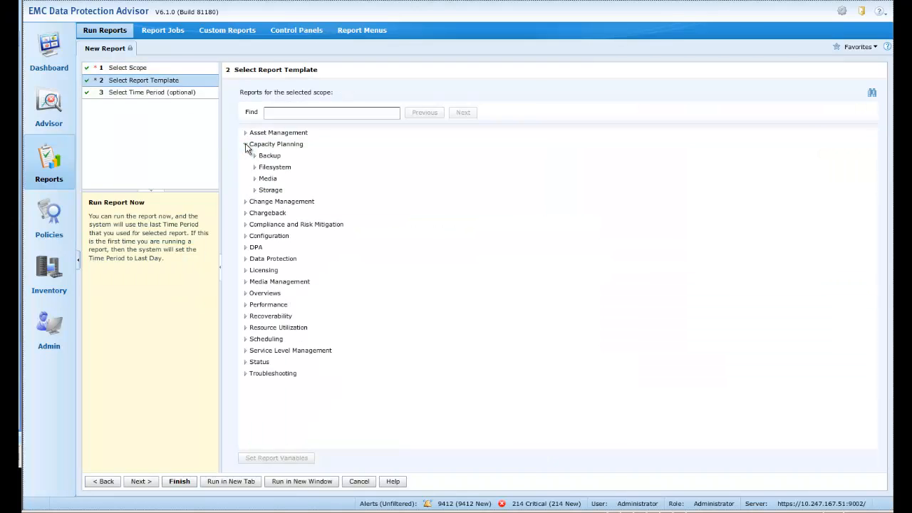
left_click(254, 179)
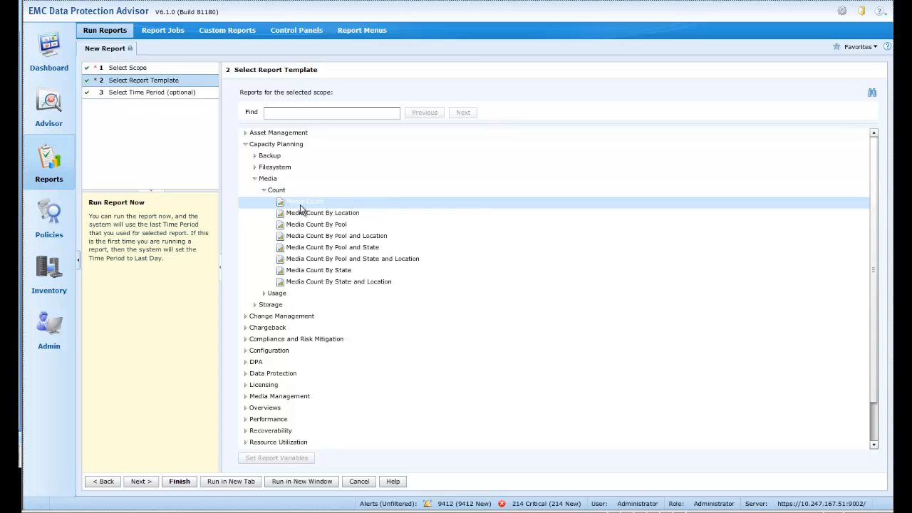
Set the time period to Last 2 Weeks for the Media Count report
left_click(281, 126)
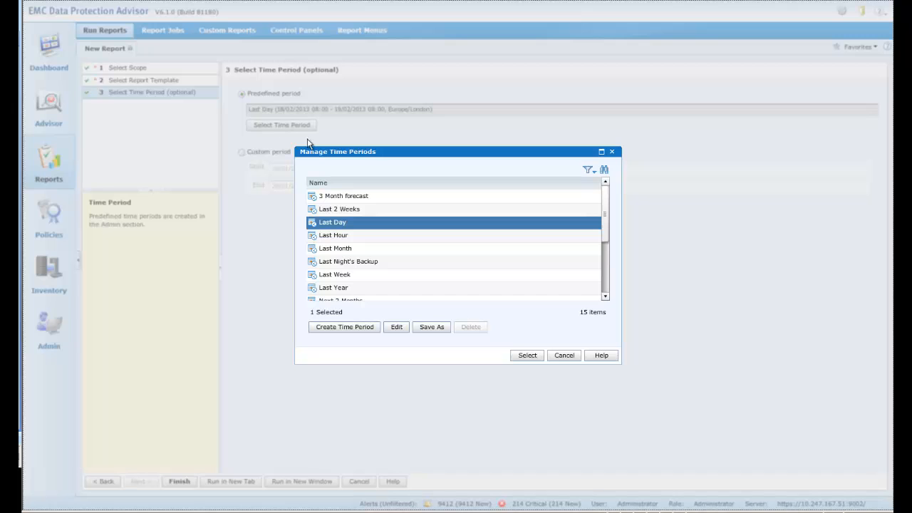
left_click(339, 208)
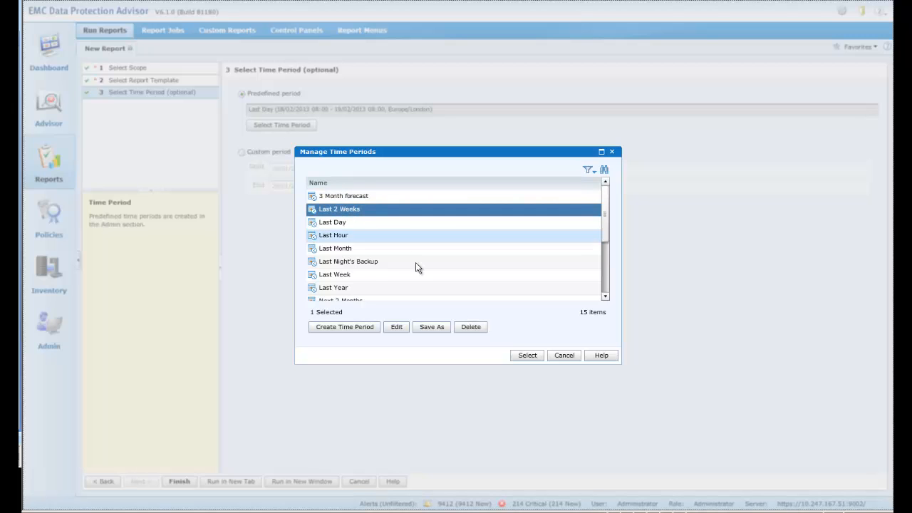
left_click(527, 355)
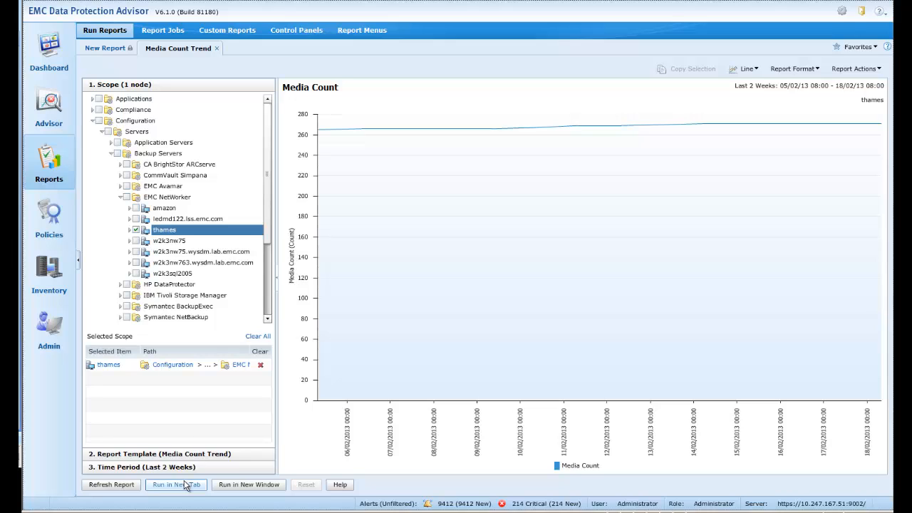
mouse_move(536, 131)
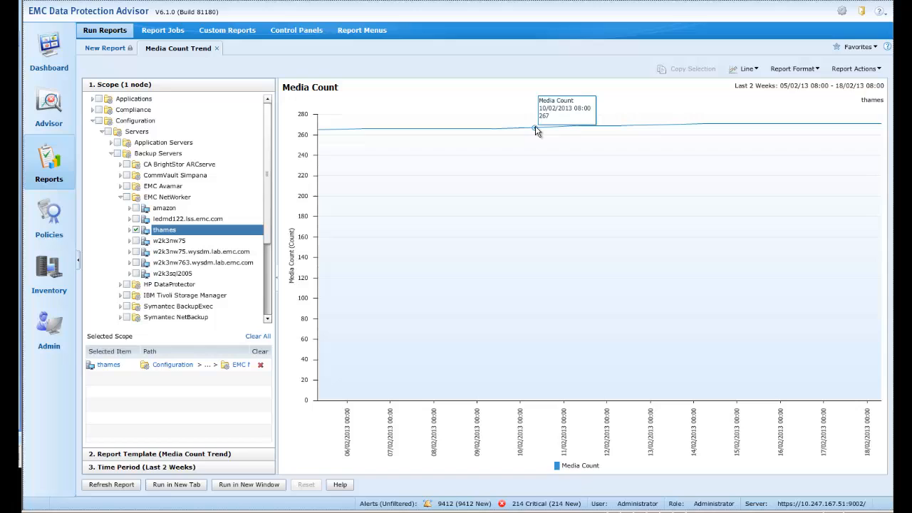
mouse_move(290, 105)
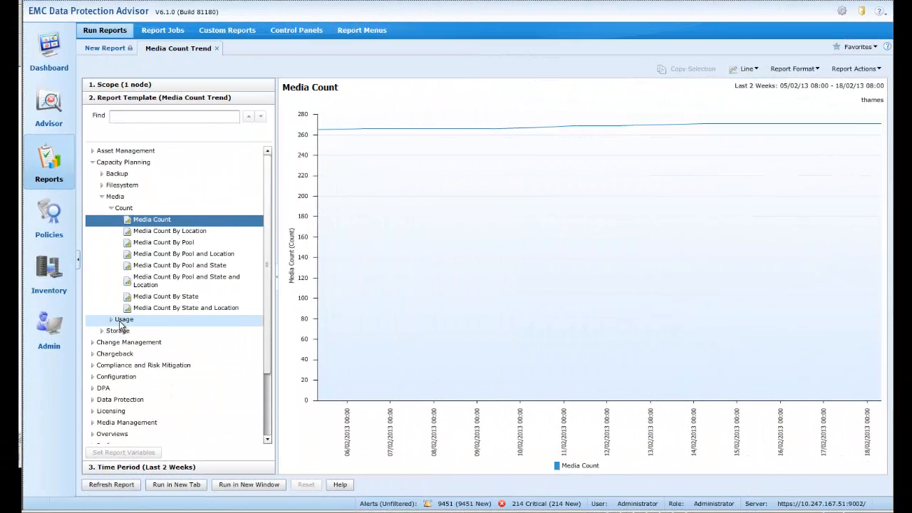
Switch the template to Media Usage By Pool and show its time period settings
left_click(103, 319)
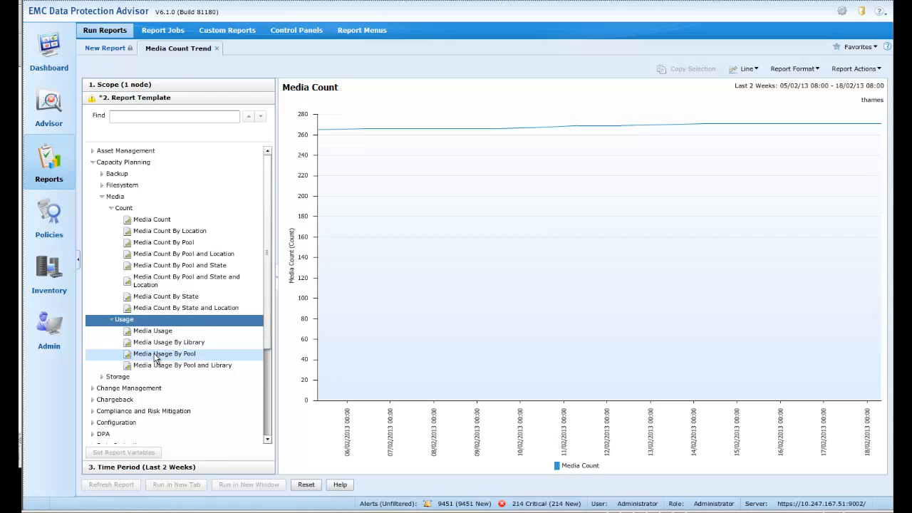
left_click(165, 354)
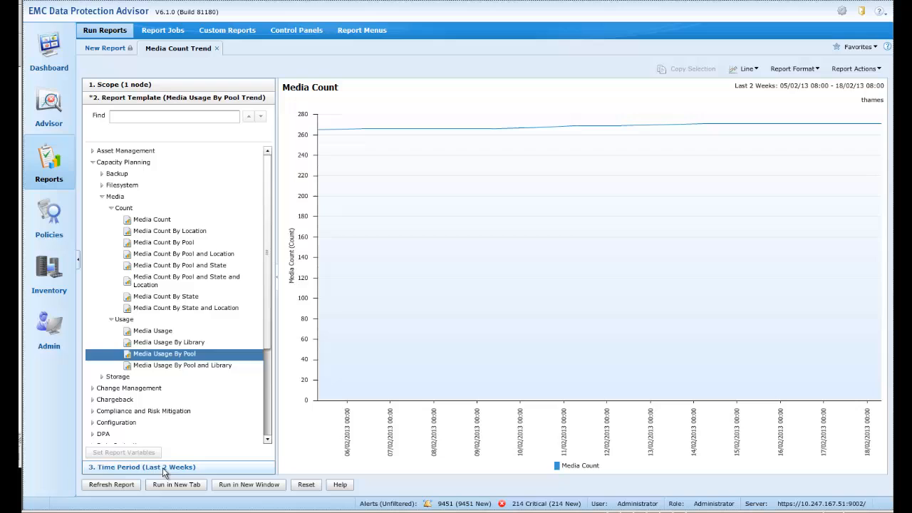
left_click(142, 468)
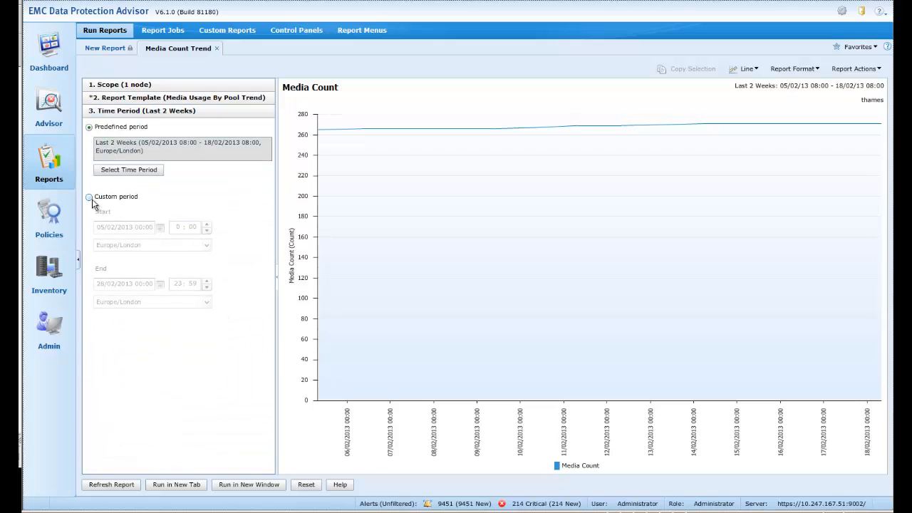
Set a custom period ending 31 July 2013 and run the Media Usage By Pool report in a new tab
left_click(88, 196)
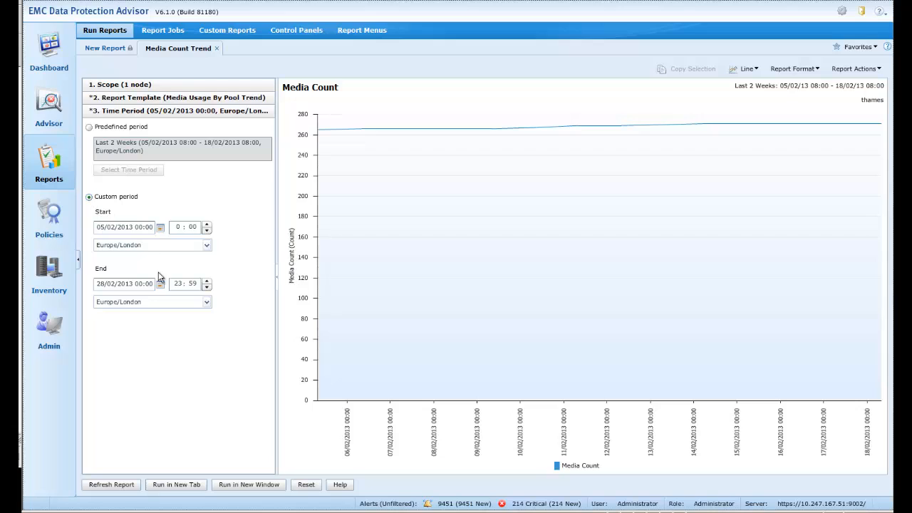
left_click(160, 282)
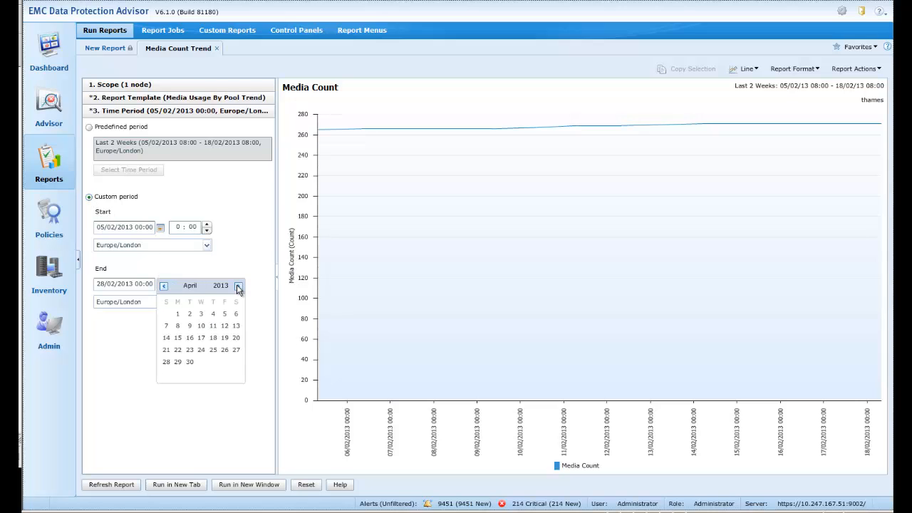
left_click(239, 285)
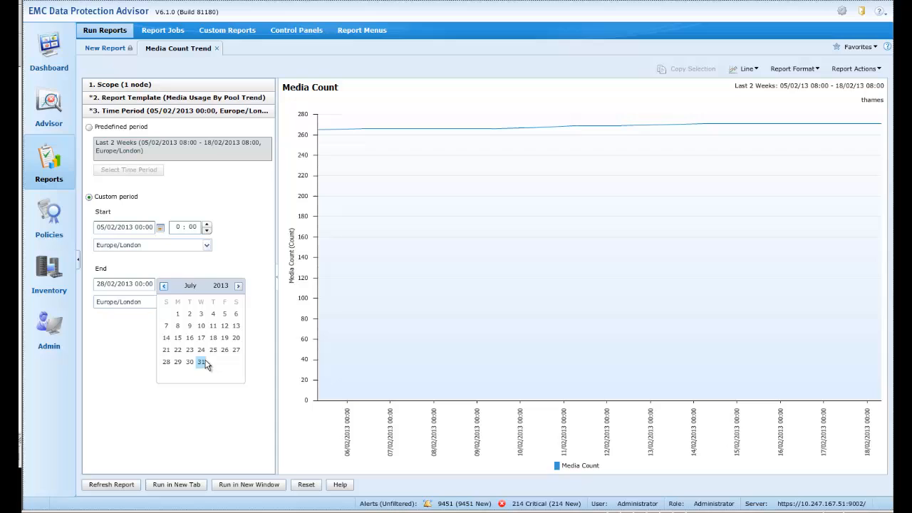
left_click(201, 362)
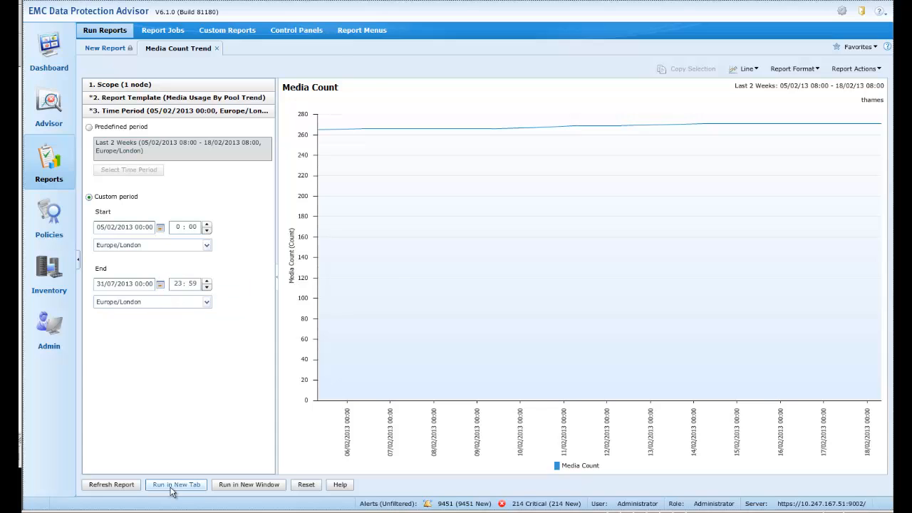
left_click(175, 485)
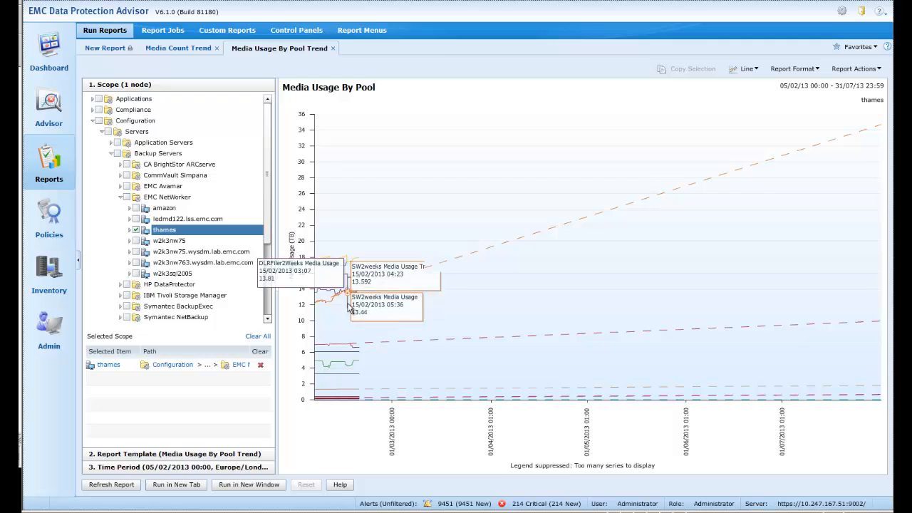
mouse_move(345, 298)
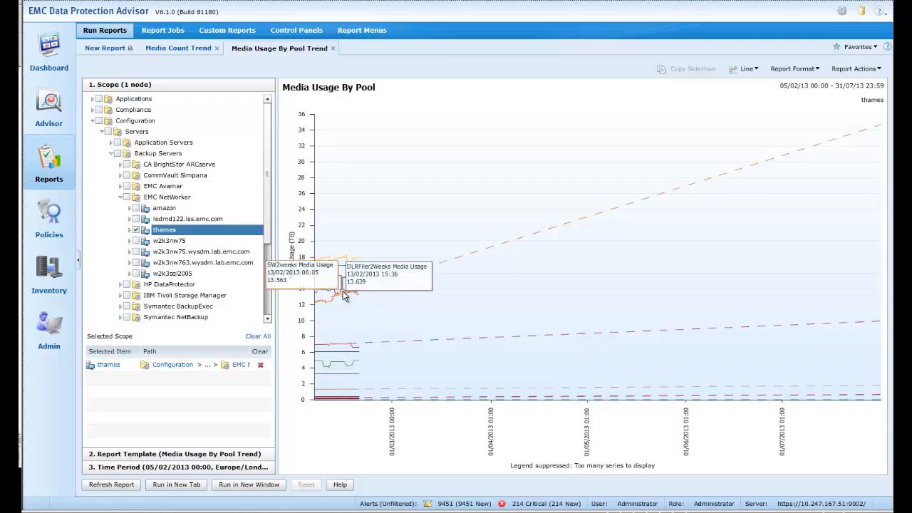
mouse_move(448, 259)
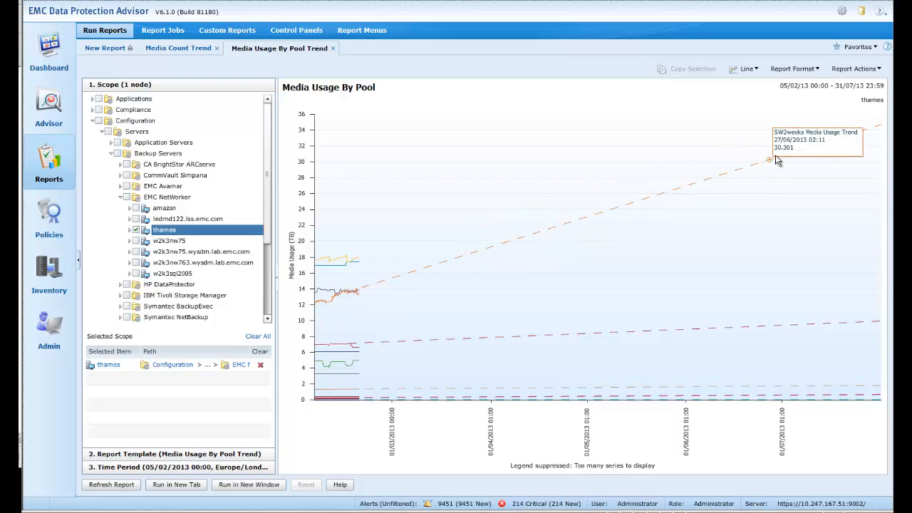
mouse_move(787, 156)
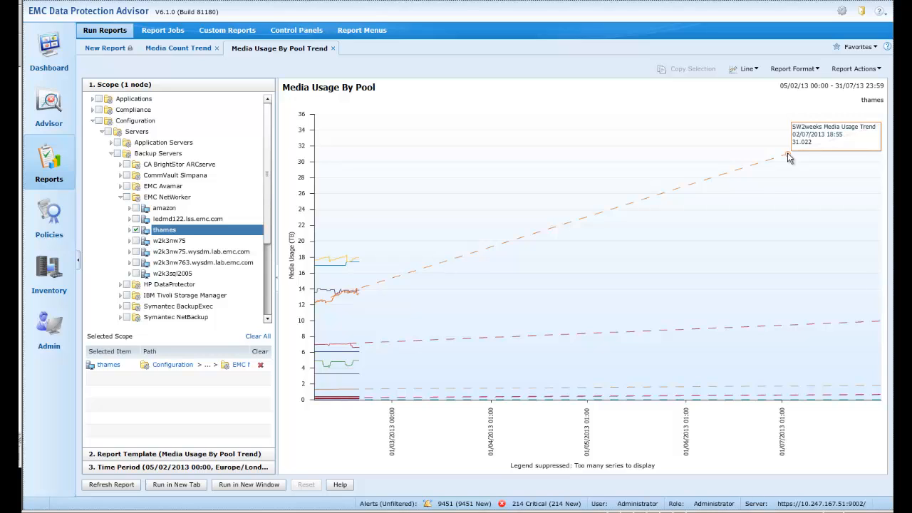
mouse_move(791, 211)
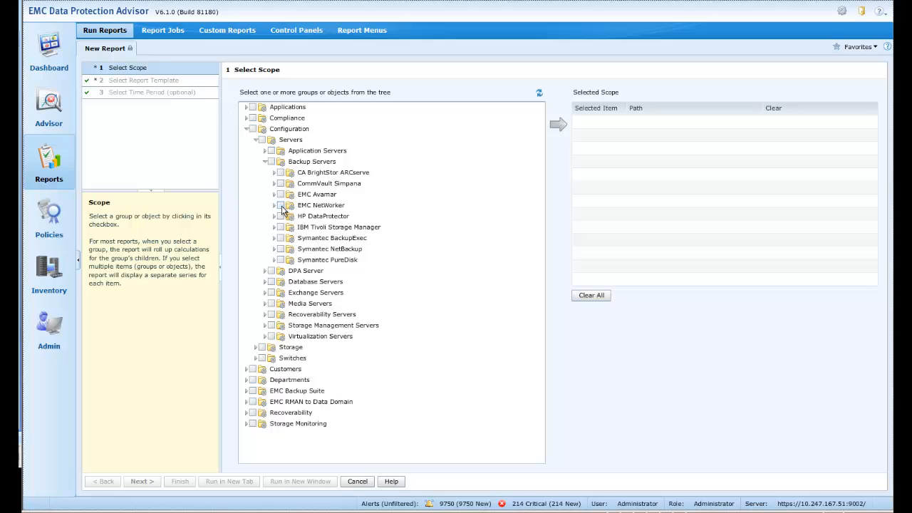
Scope a new report to EMC NetWorker, find the Failed Jobs template and pick Last Day
left_click(274, 206)
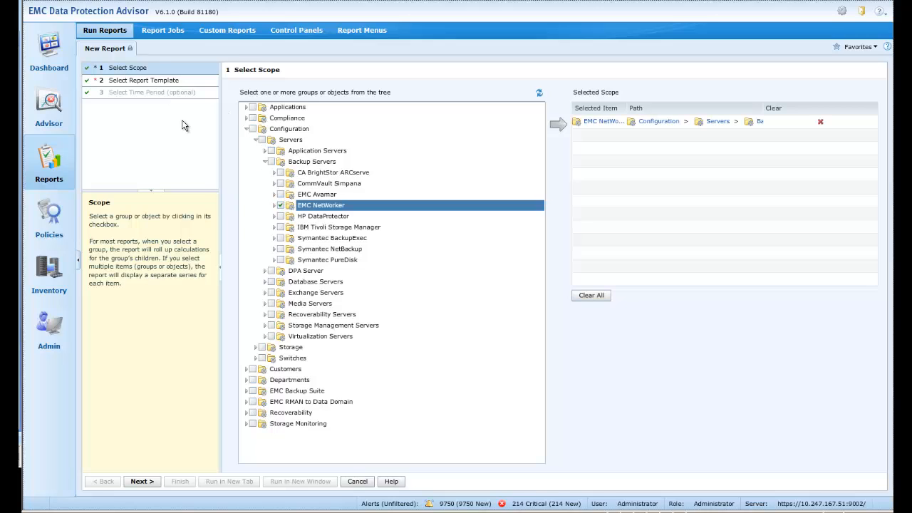
left_click(141, 482)
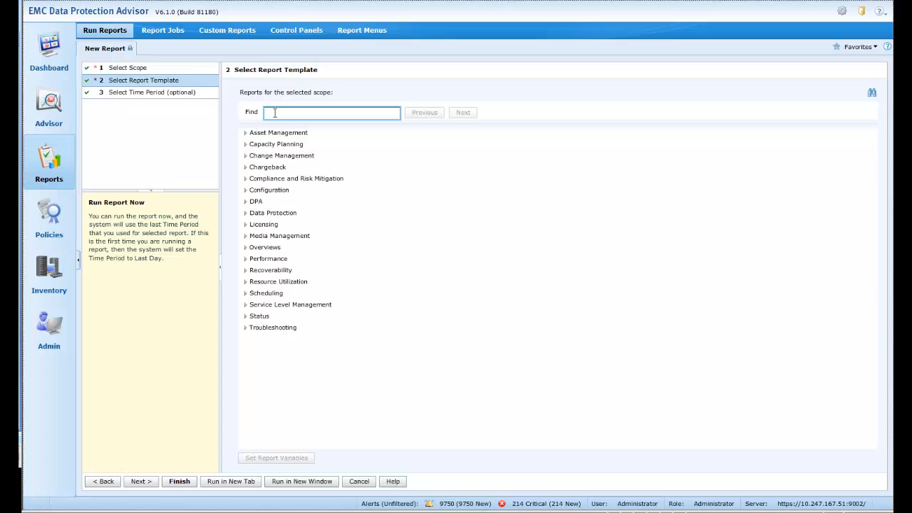
type("Failed")
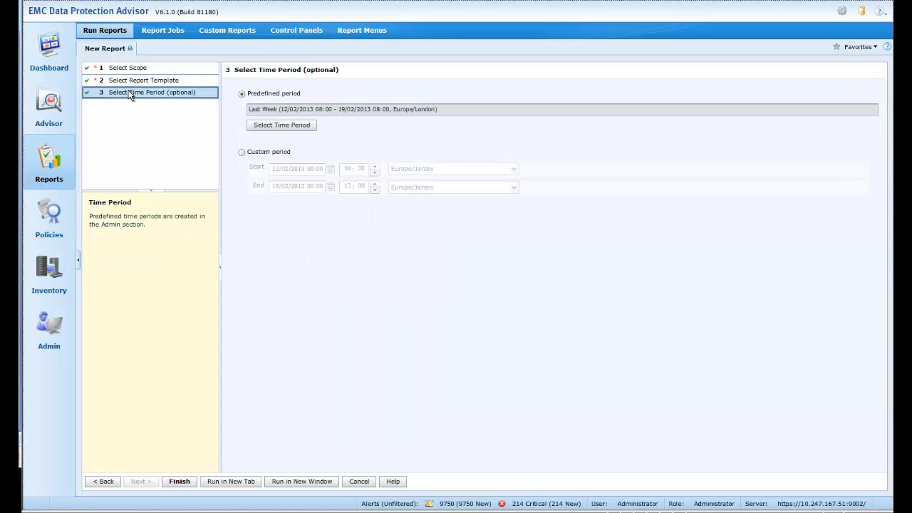
left_click(281, 125)
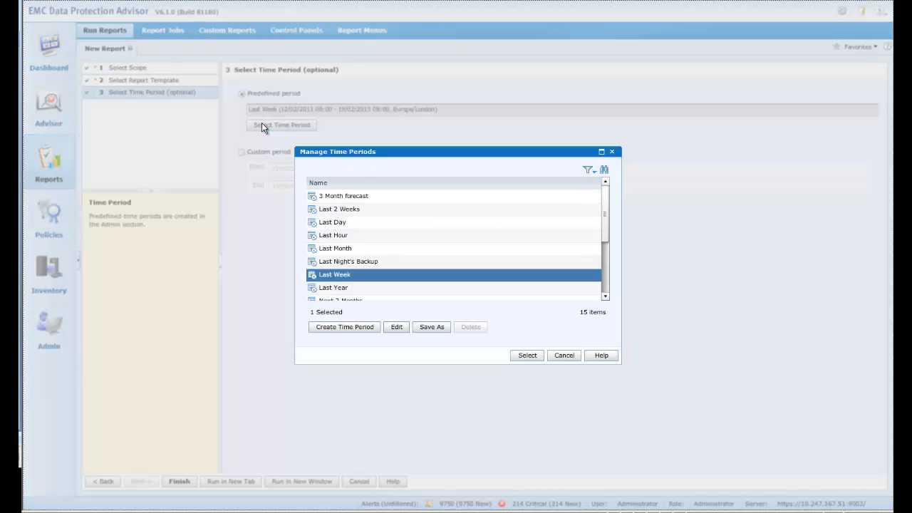
left_click(332, 222)
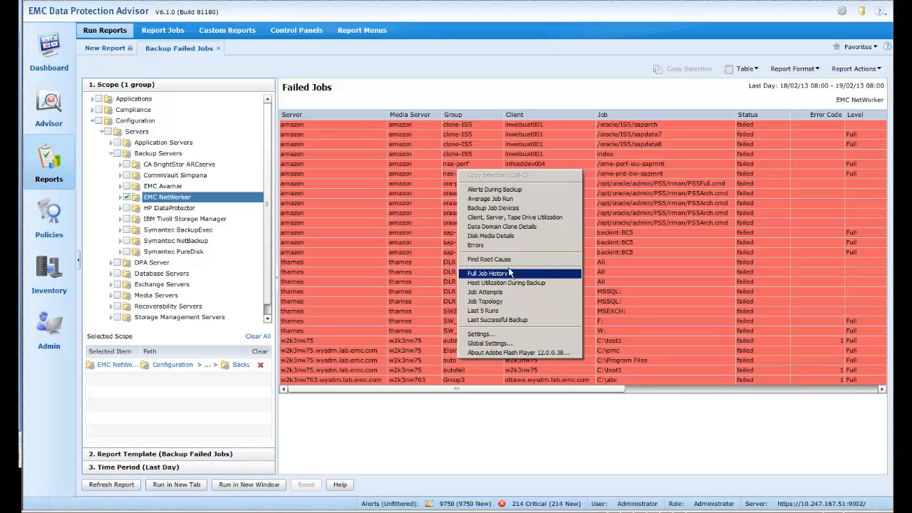
Find the root cause of the failed w2k3m75 backup job from the report row
left_click(489, 259)
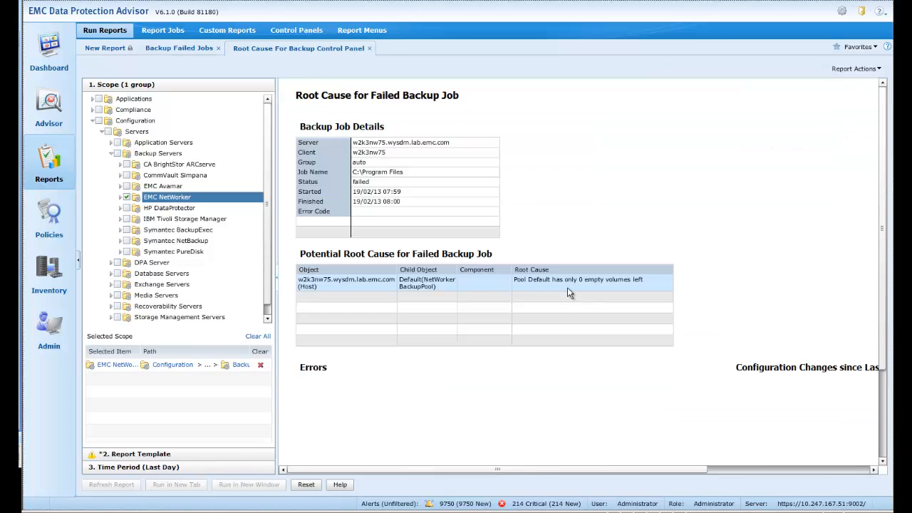